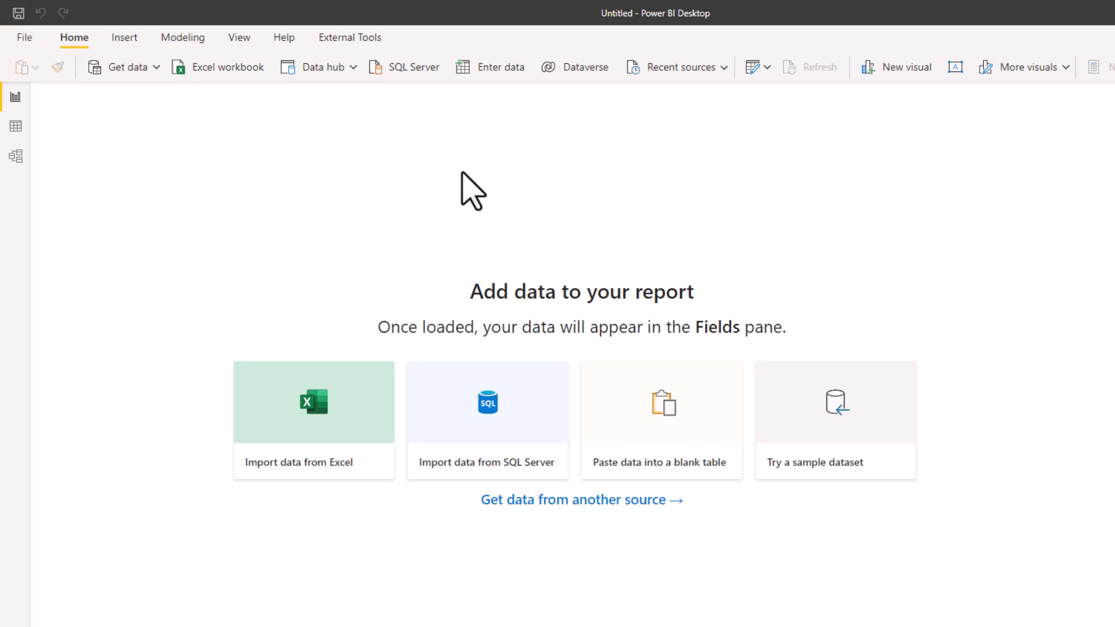
- From Get data > More..., search 'r script' and choose the R script connector
click(128, 66)
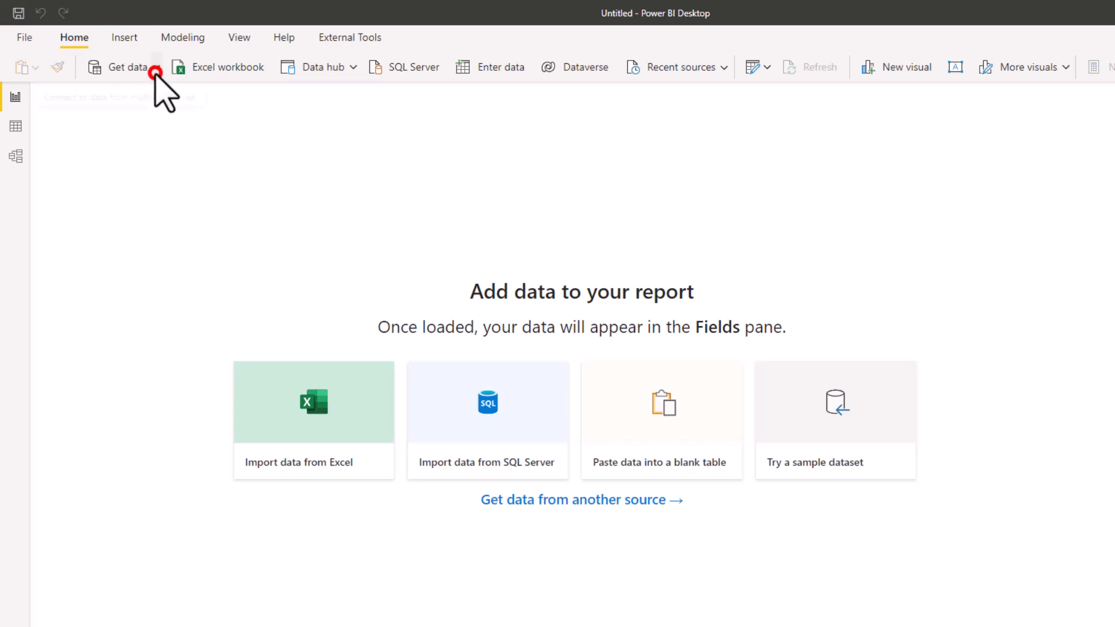
click(150, 67)
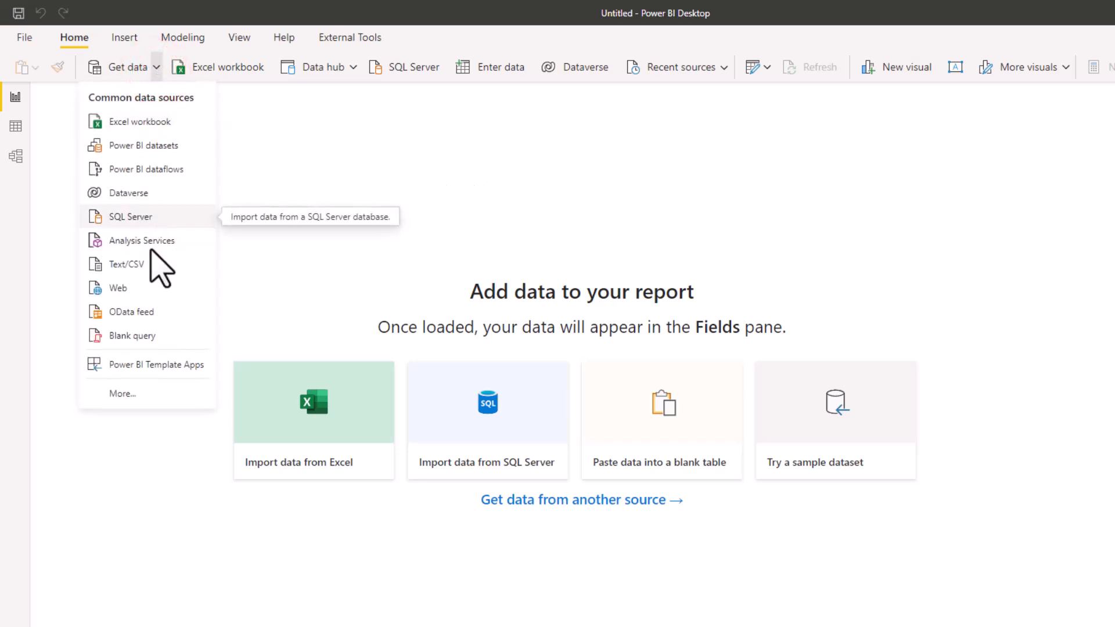
click(138, 390)
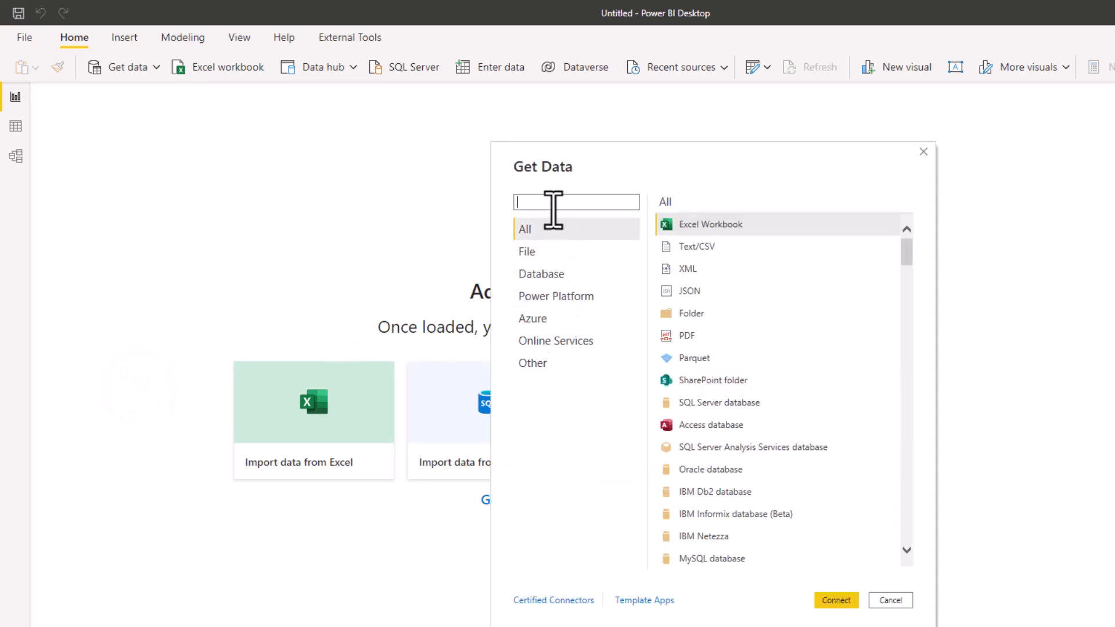
text(r sq)
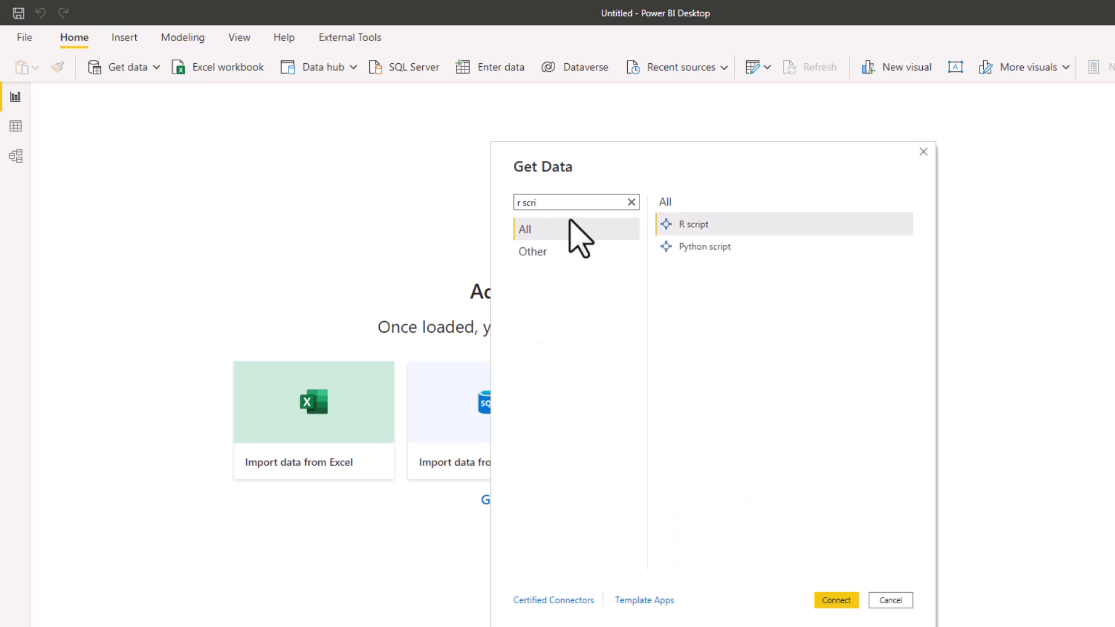
click(837, 601)
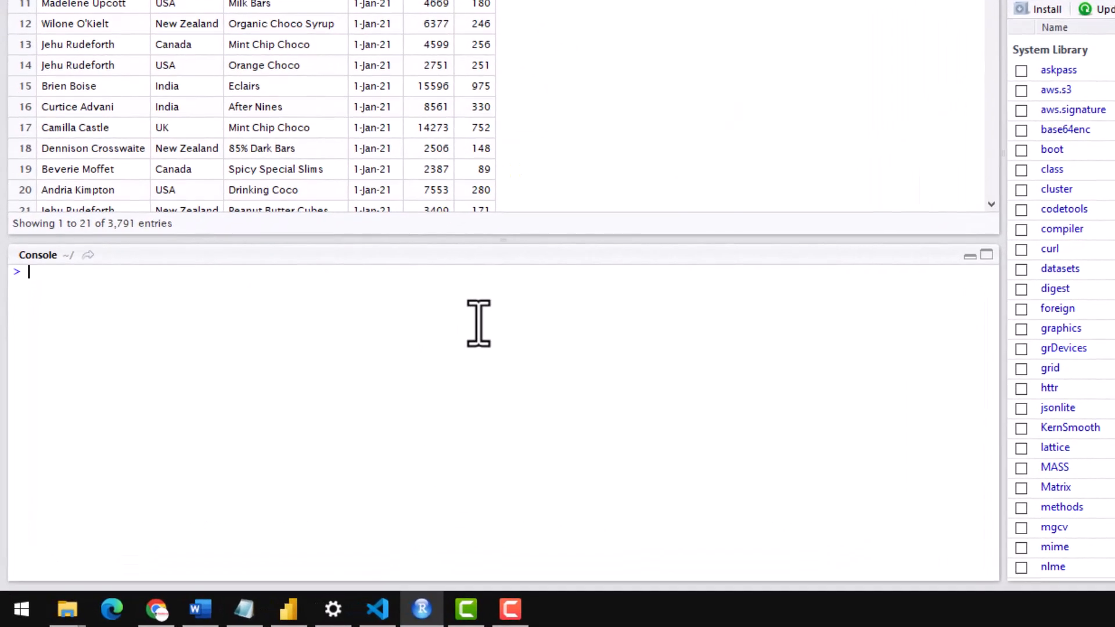
- Enter install.packages("aws.s3") in the console and point out aws.s3 in the Packages list
text(inbs)
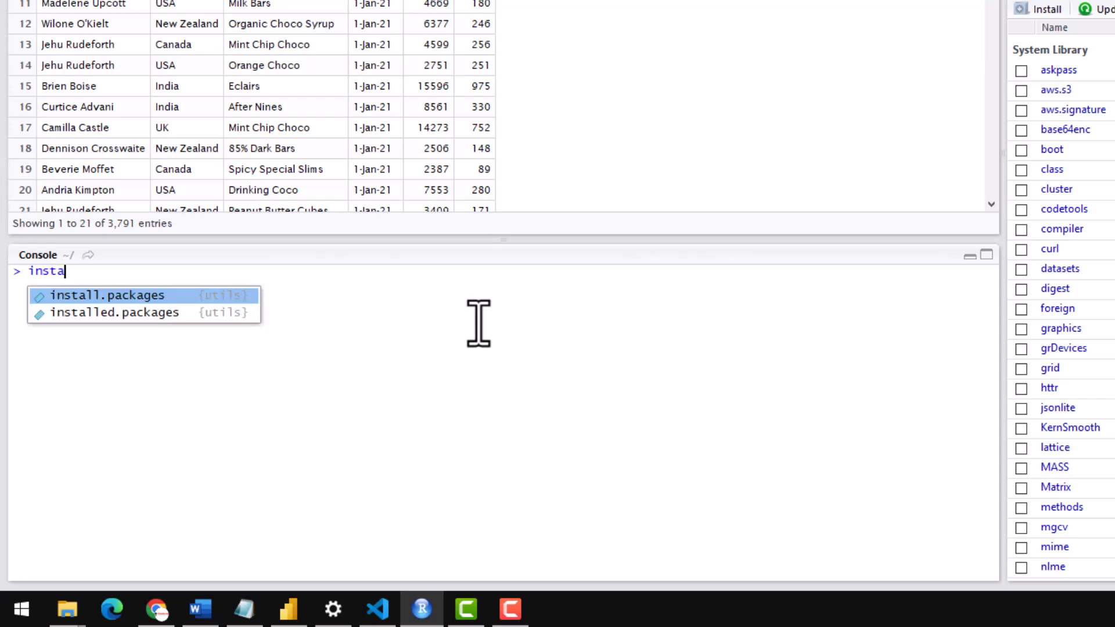
key(Tab)
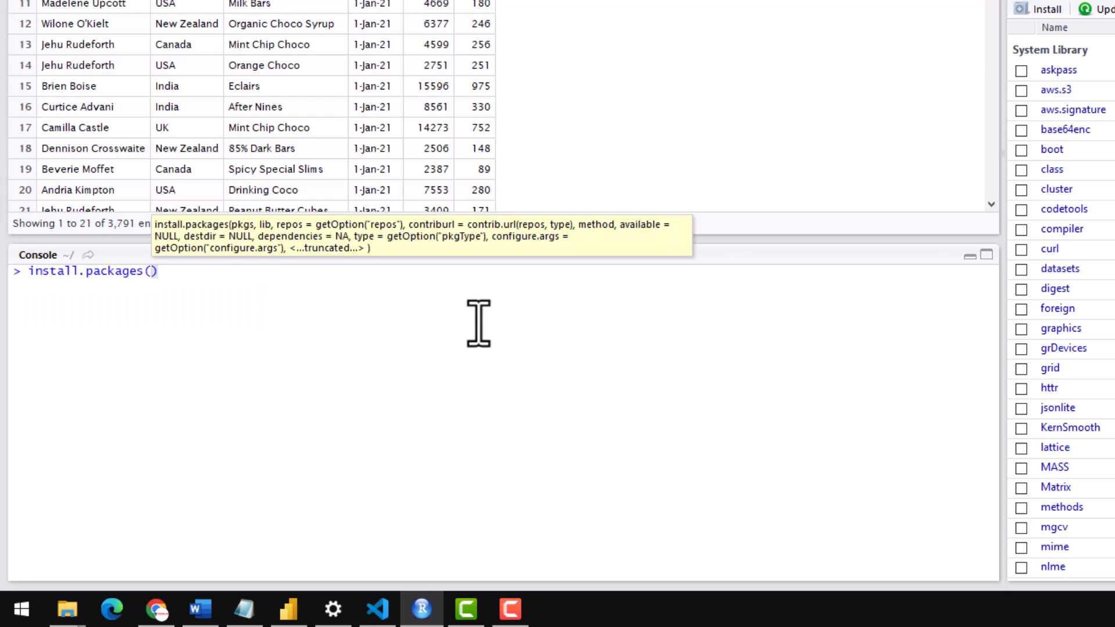
text("aws.s")
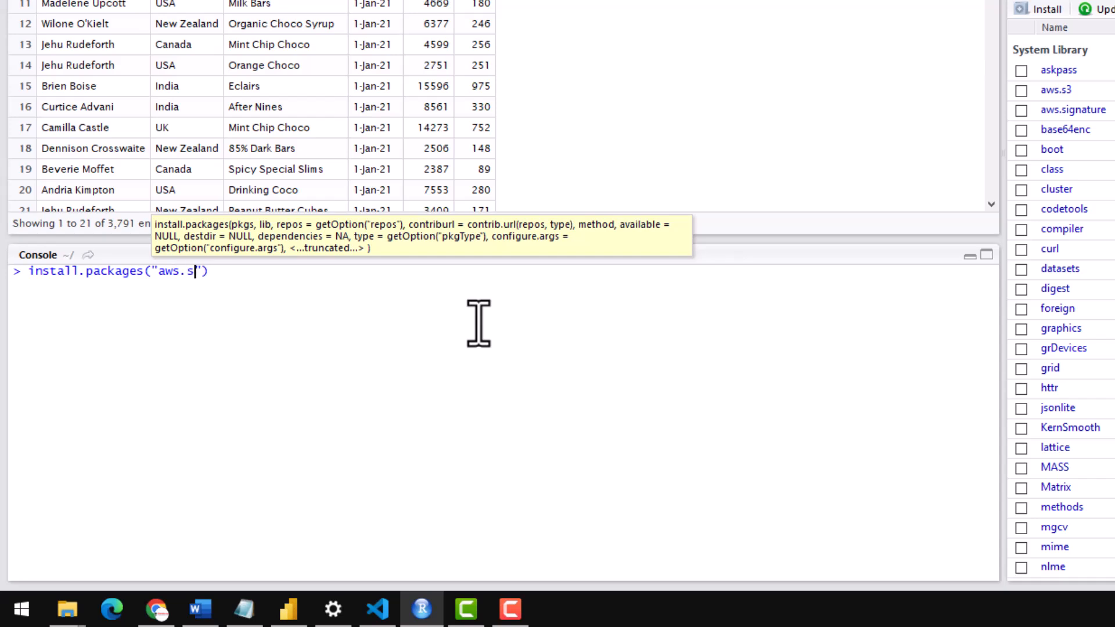
text(e)
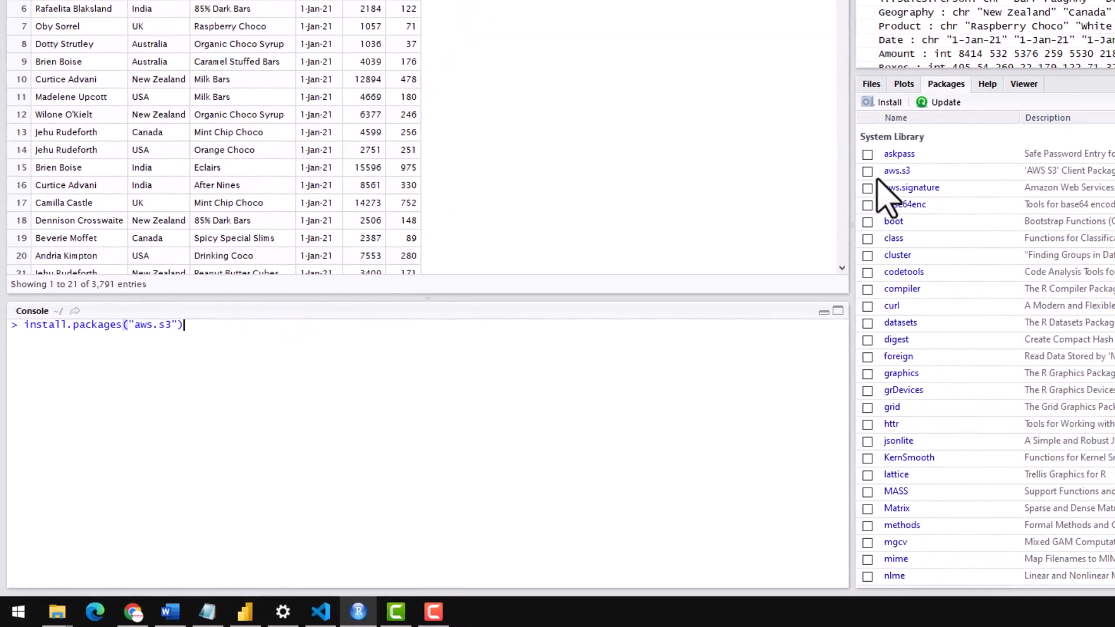
click(898, 170)
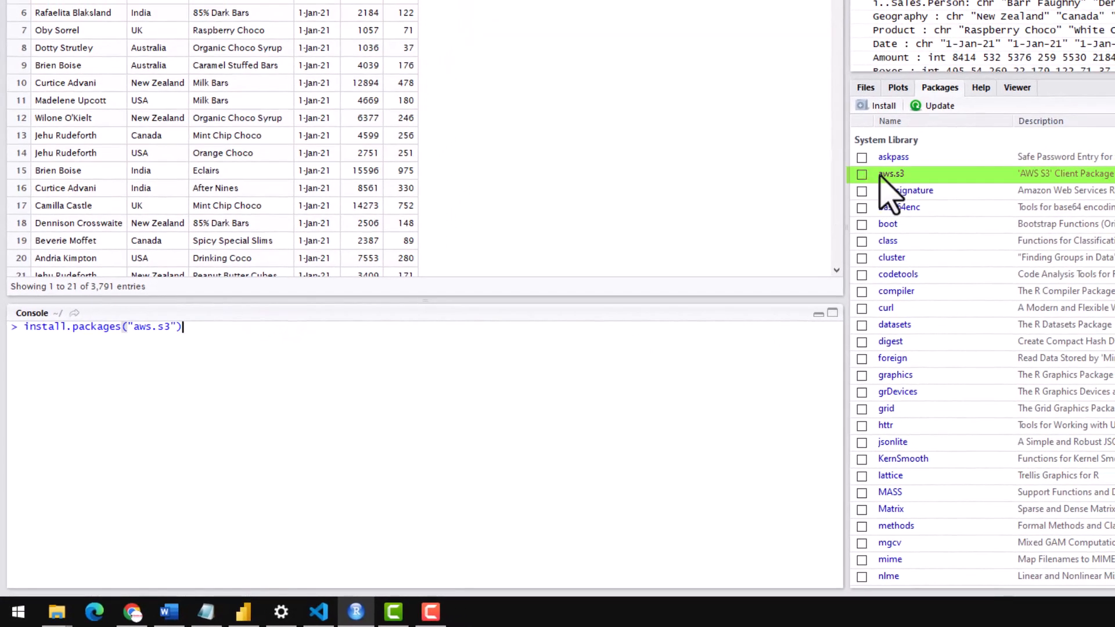
mouse_move(900, 198)
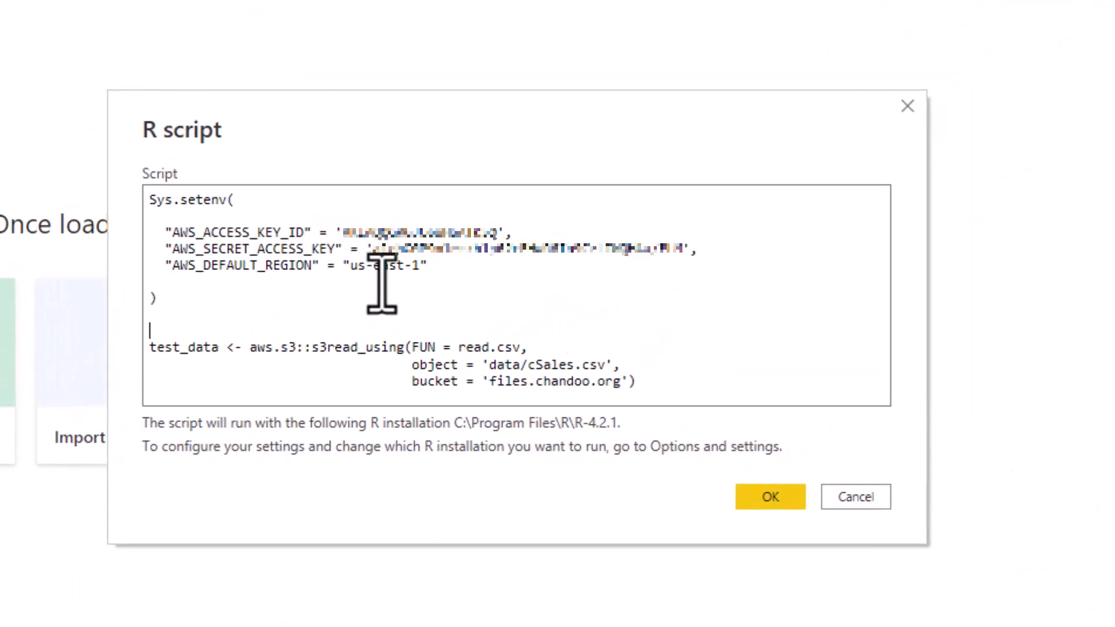
mouse_move(338, 302)
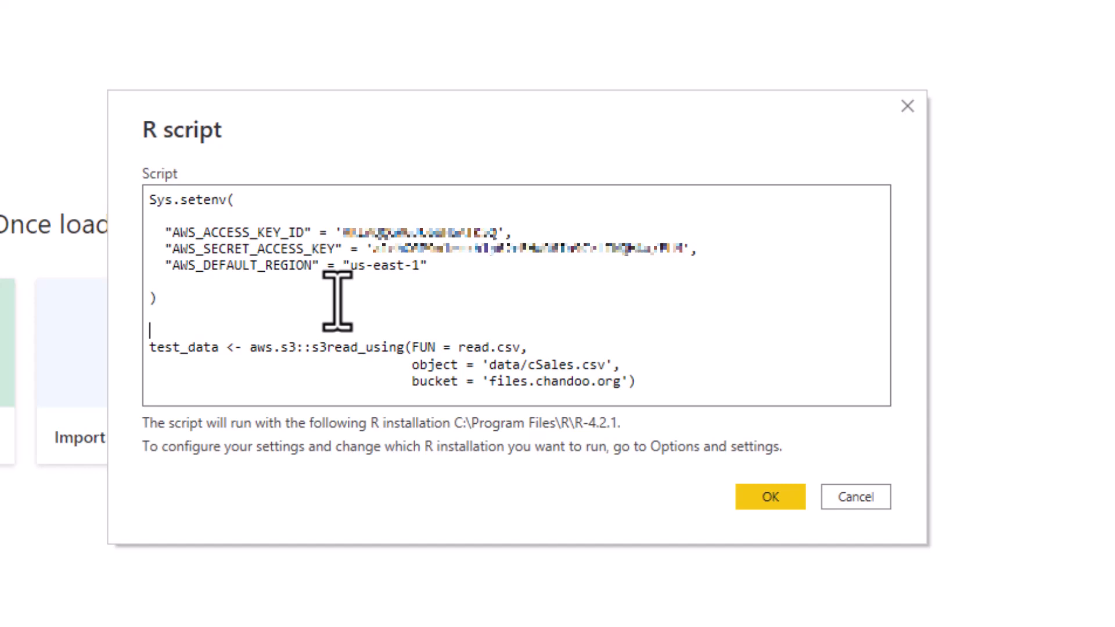
- Review the Sys.setenv credential lines and the test_data s3read_using/read.csv line for cSales.csv
double_click(185, 232)
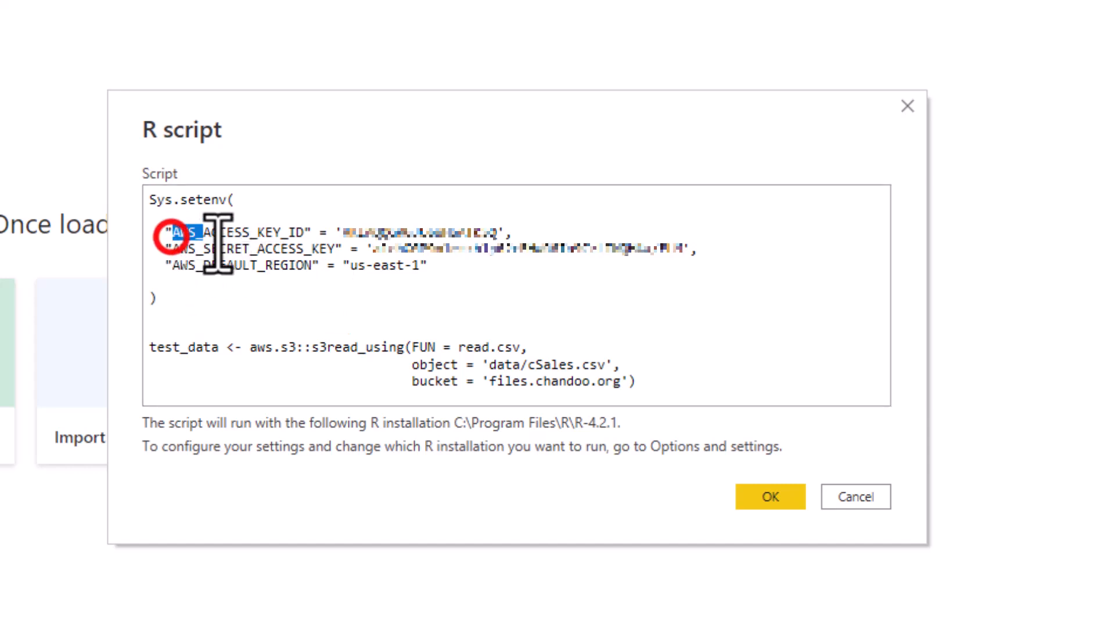
drag(178, 232, 306, 232)
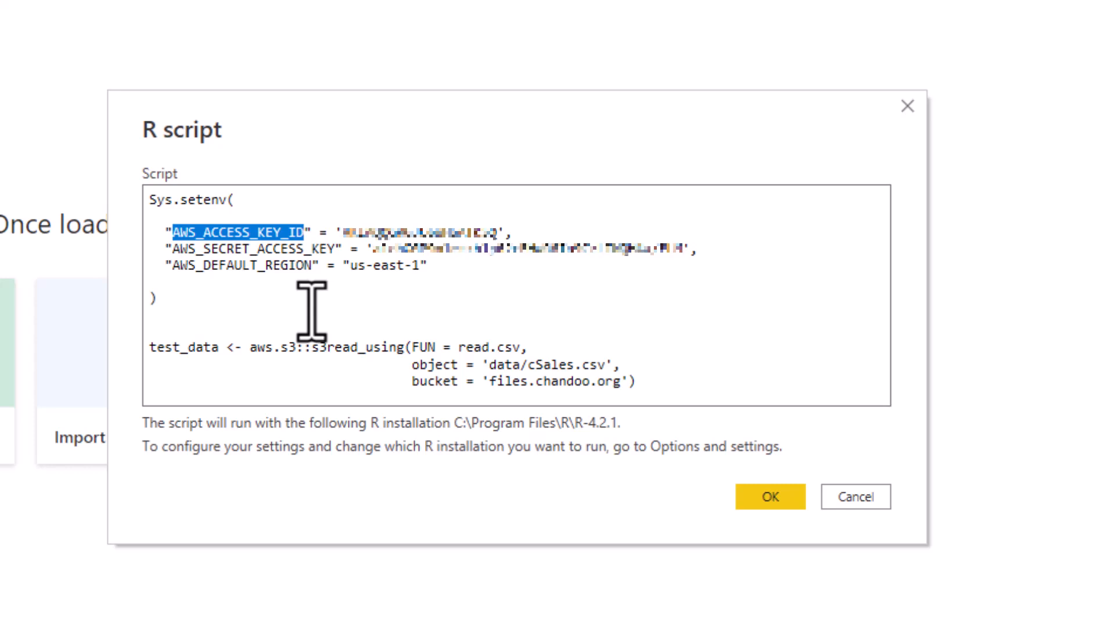
double_click(249, 249)
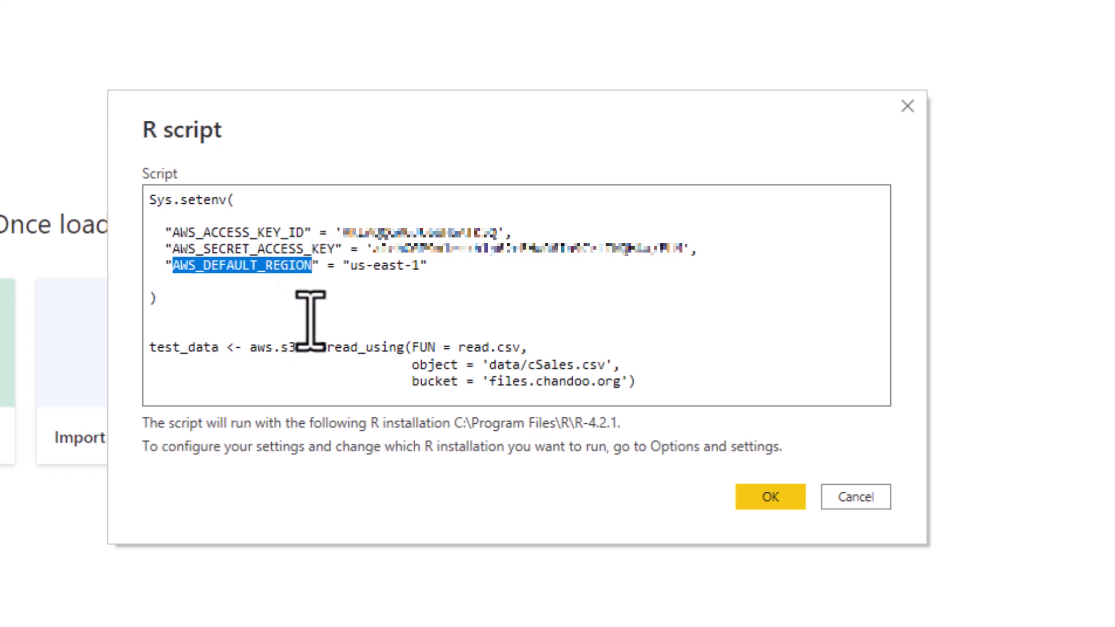
mouse_move(441, 321)
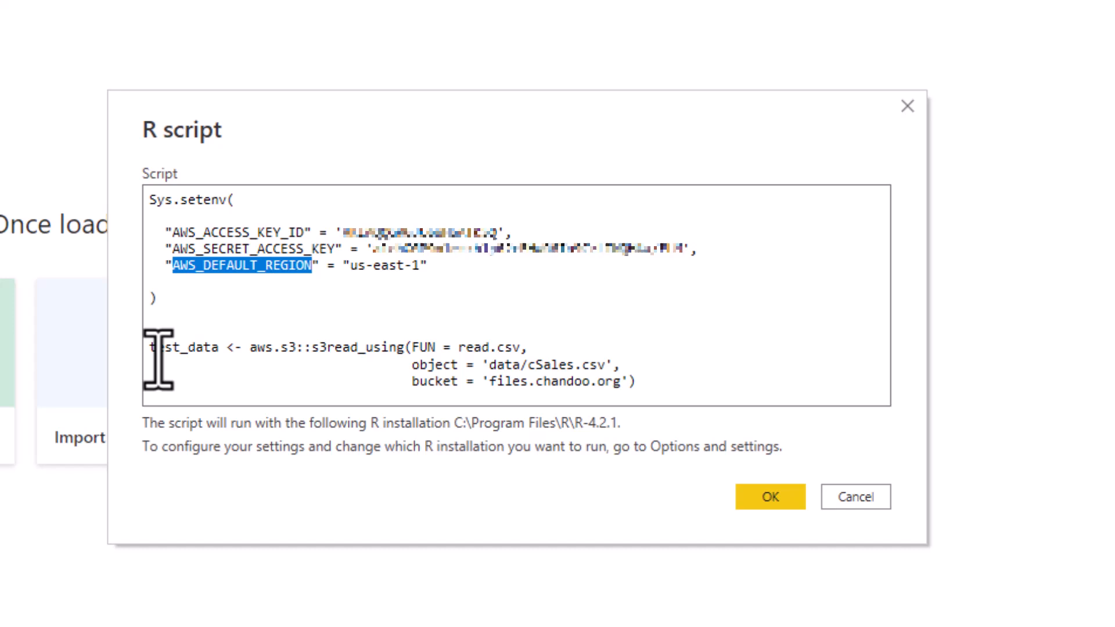
mouse_move(166, 363)
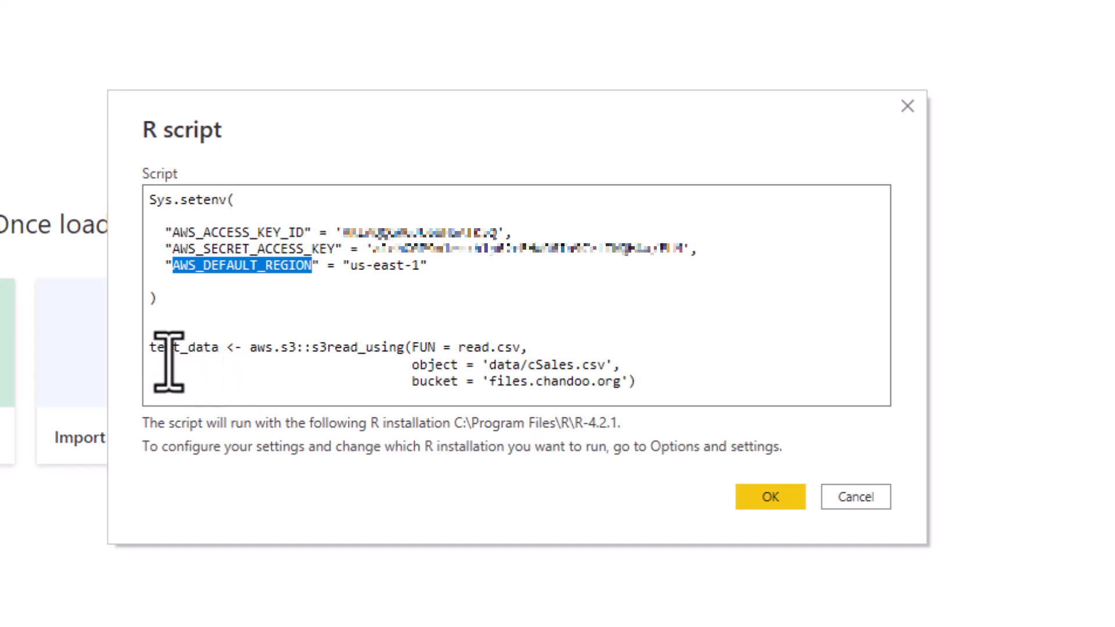
double_click(184, 347)
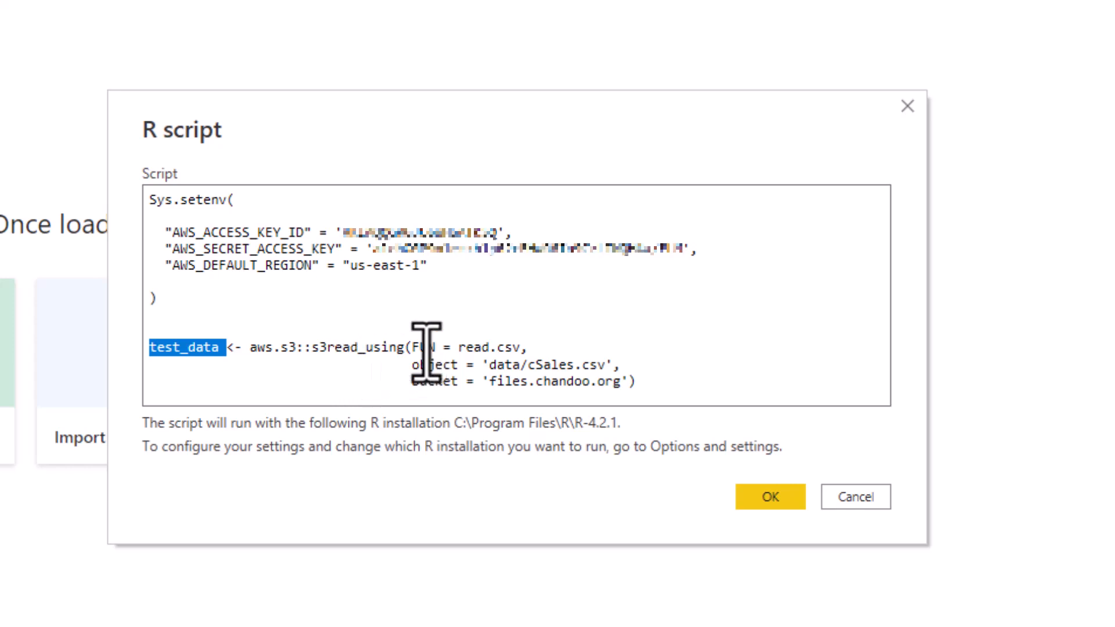
mouse_move(455, 345)
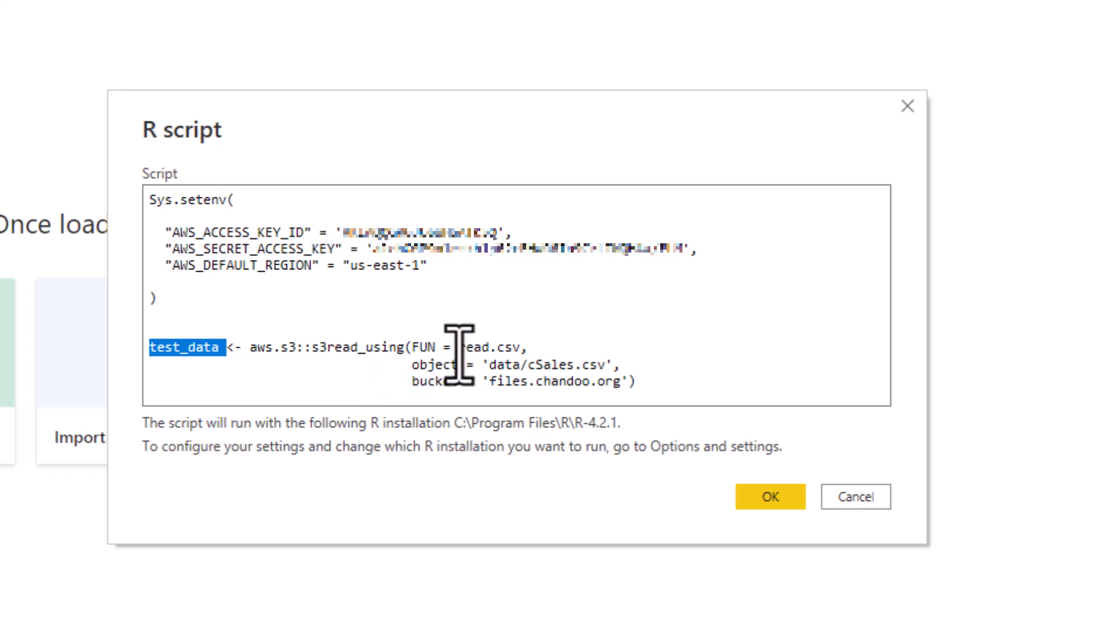
double_click(490, 348)
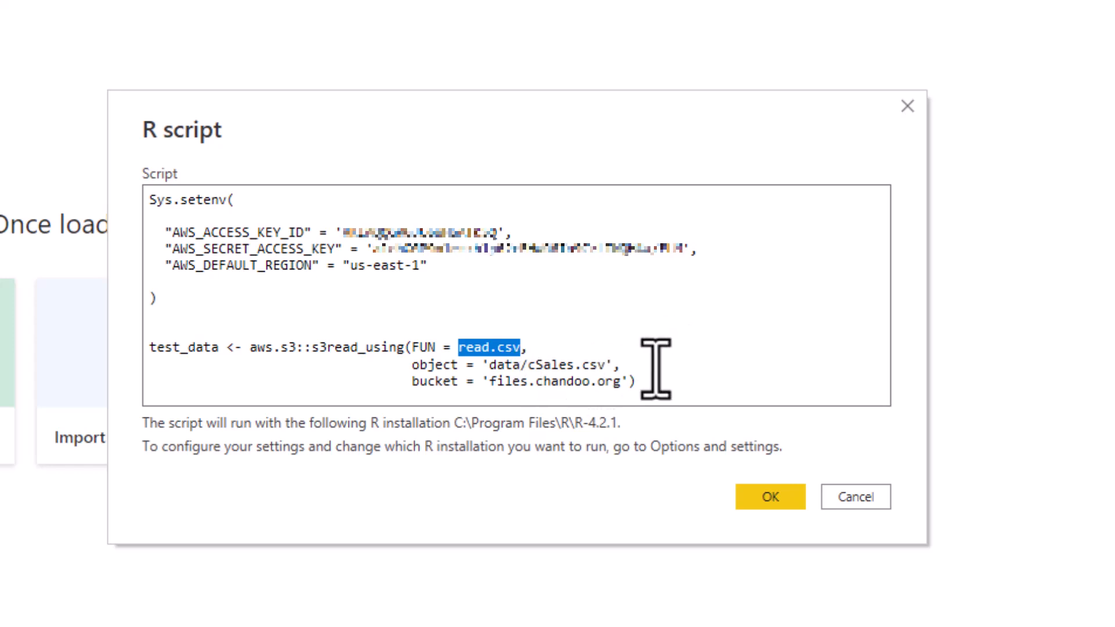
mouse_move(660, 381)
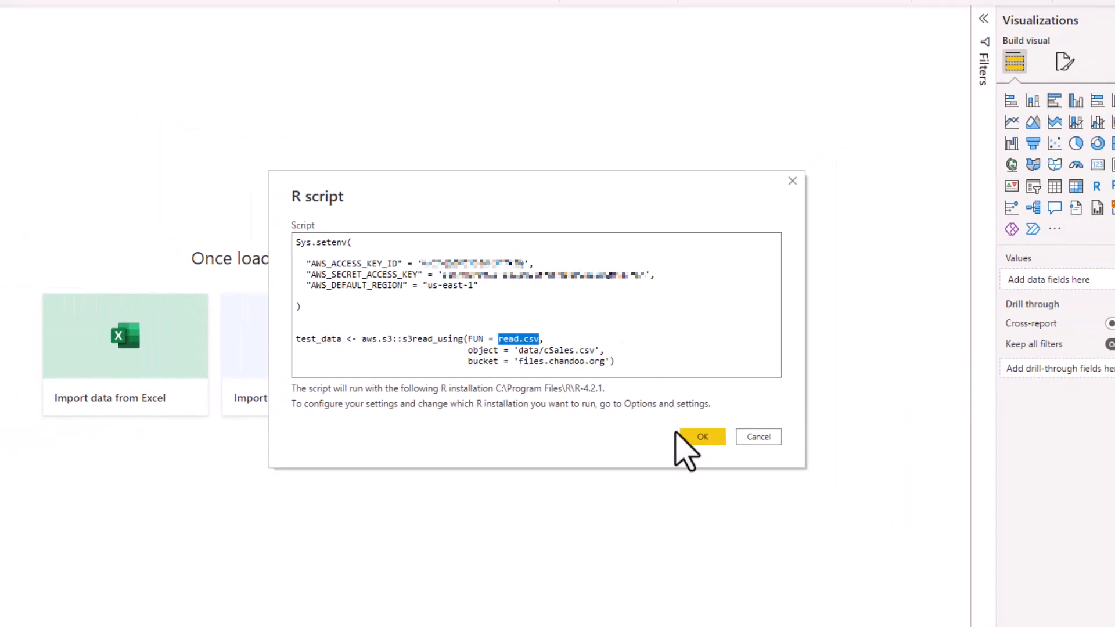
- Submit the R script with OK to fetch the data
click(702, 436)
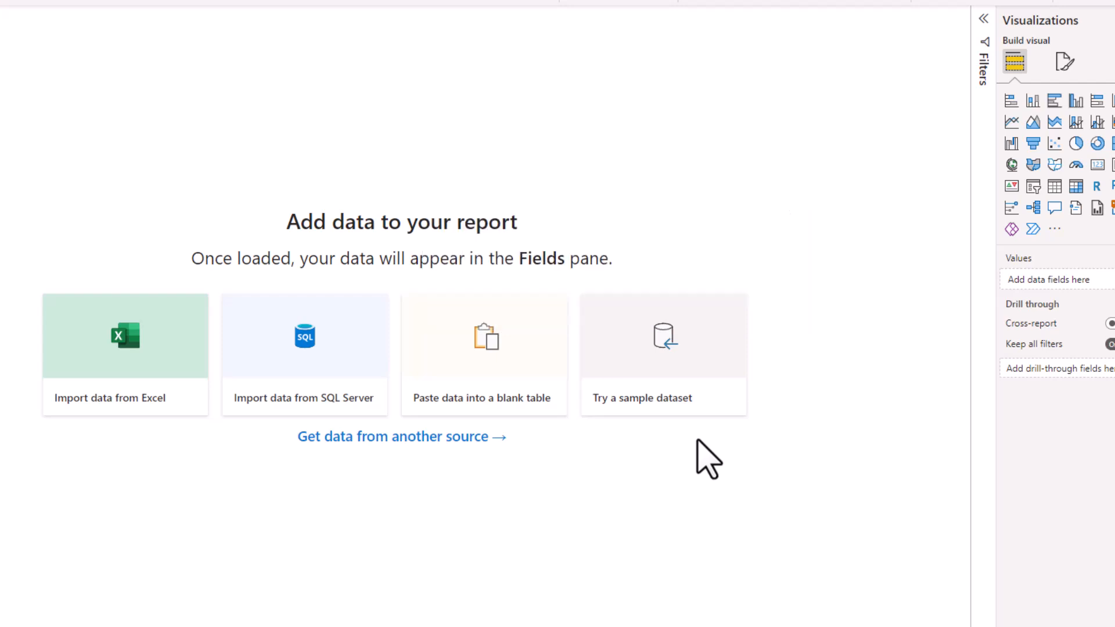
- Tick test_data in the Navigator and scroll its preview right to the Amount and Boxes columns
click(125, 336)
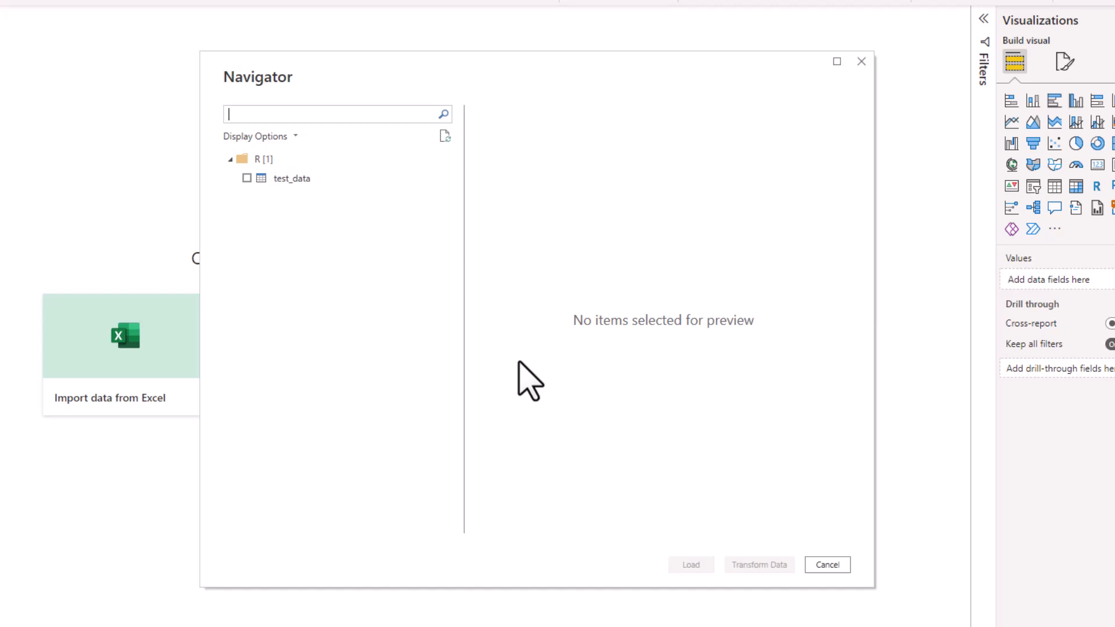
click(246, 179)
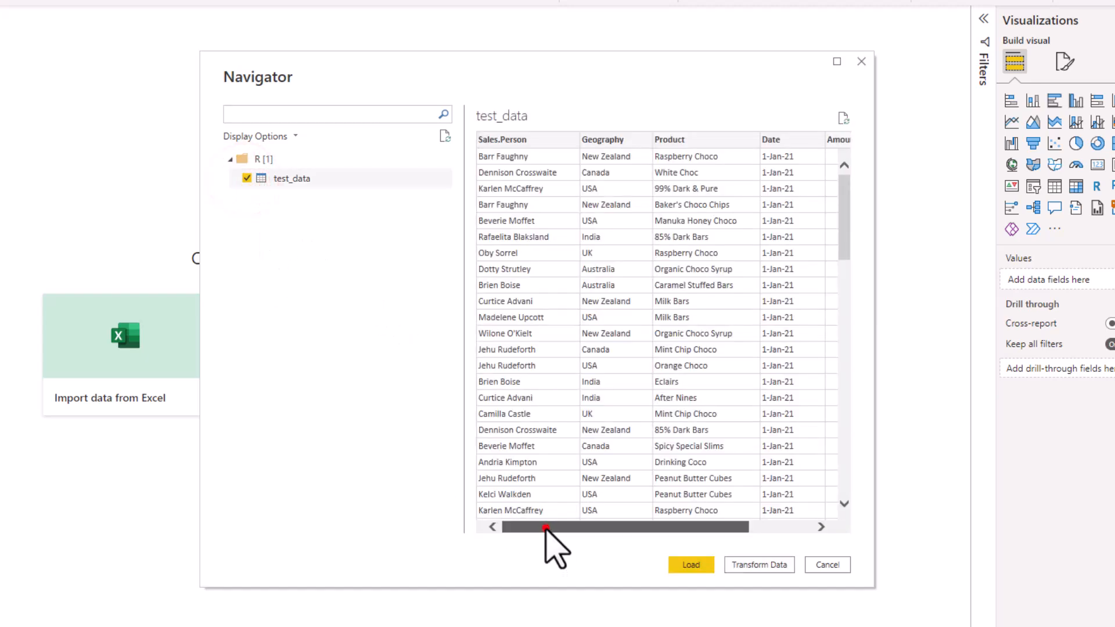
drag(547, 528, 633, 527)
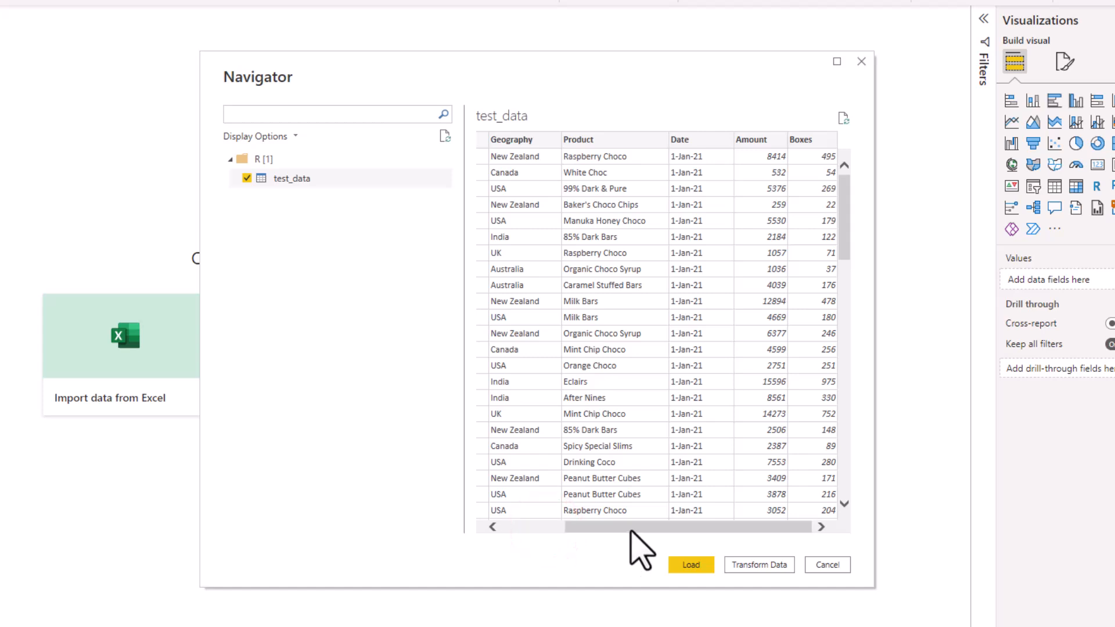